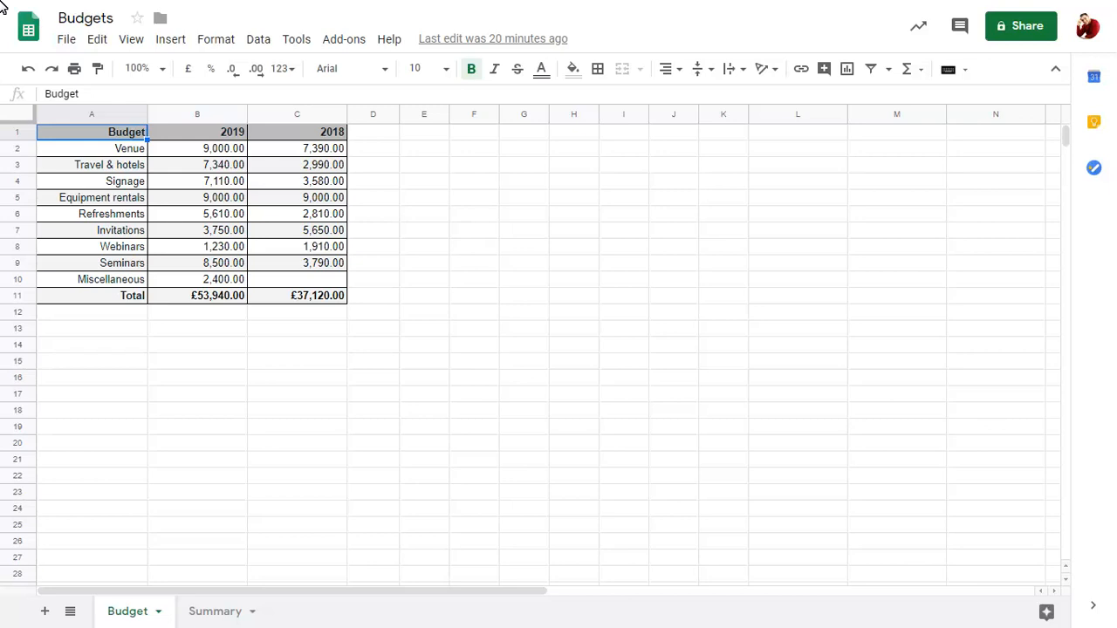
mouse_move(344, 39)
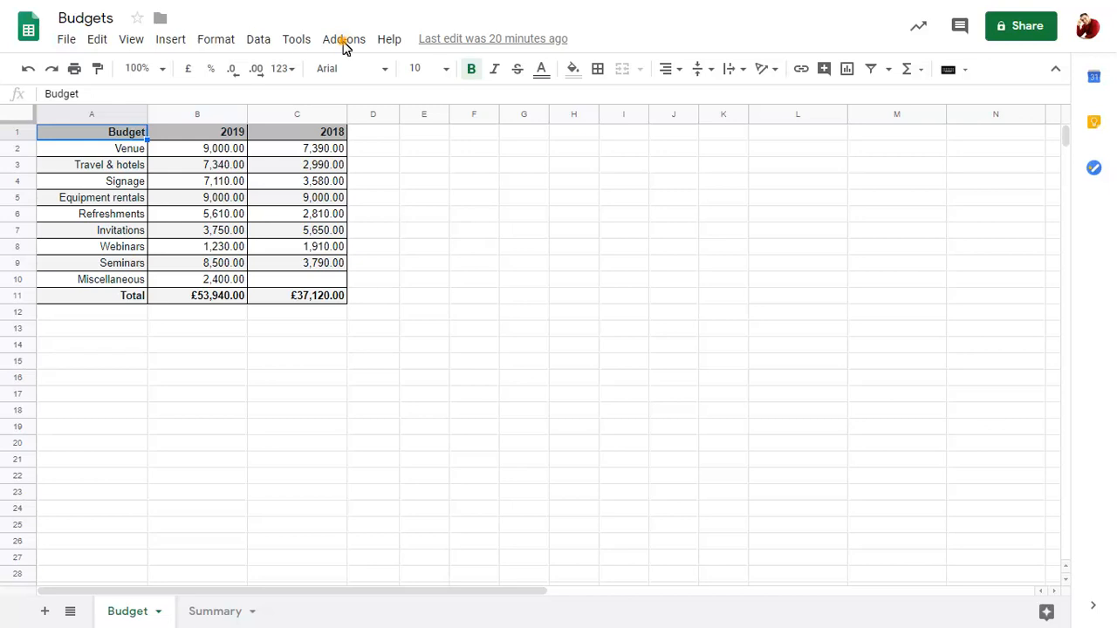
Find the Goal Seek add-on in the marketplace by searching 'goal' and begin installing it.
left_click(342, 39)
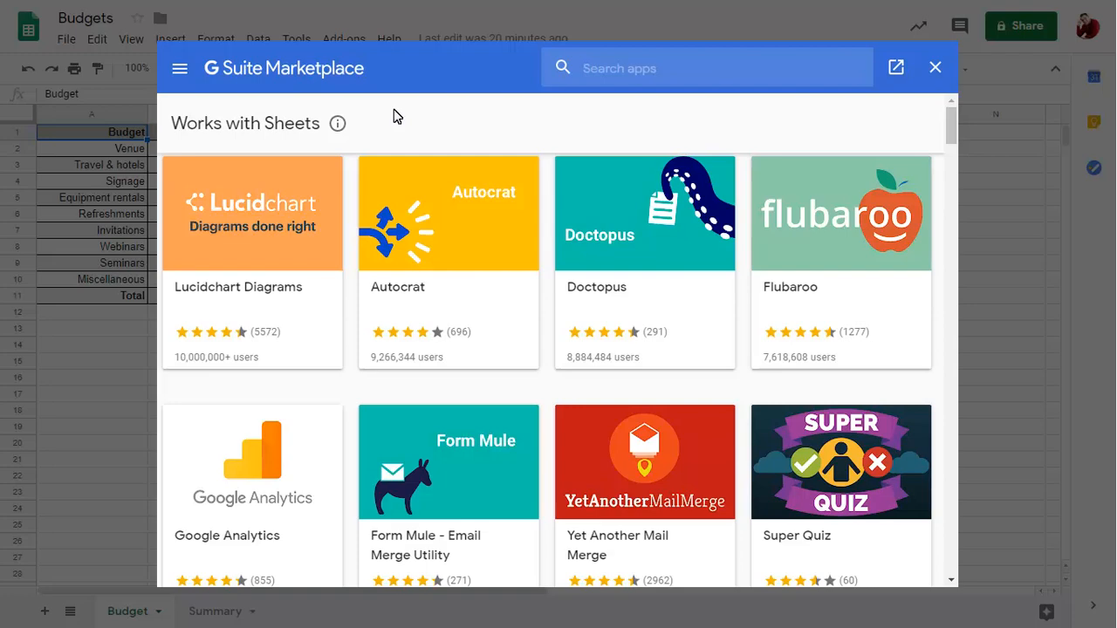
type("goal")
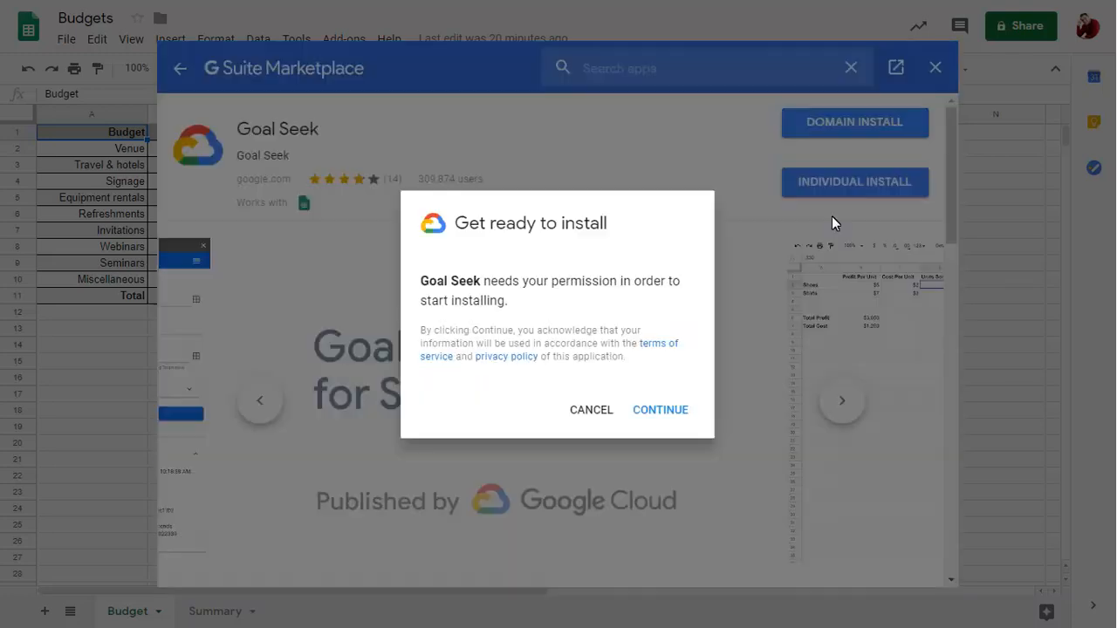
left_click(660, 408)
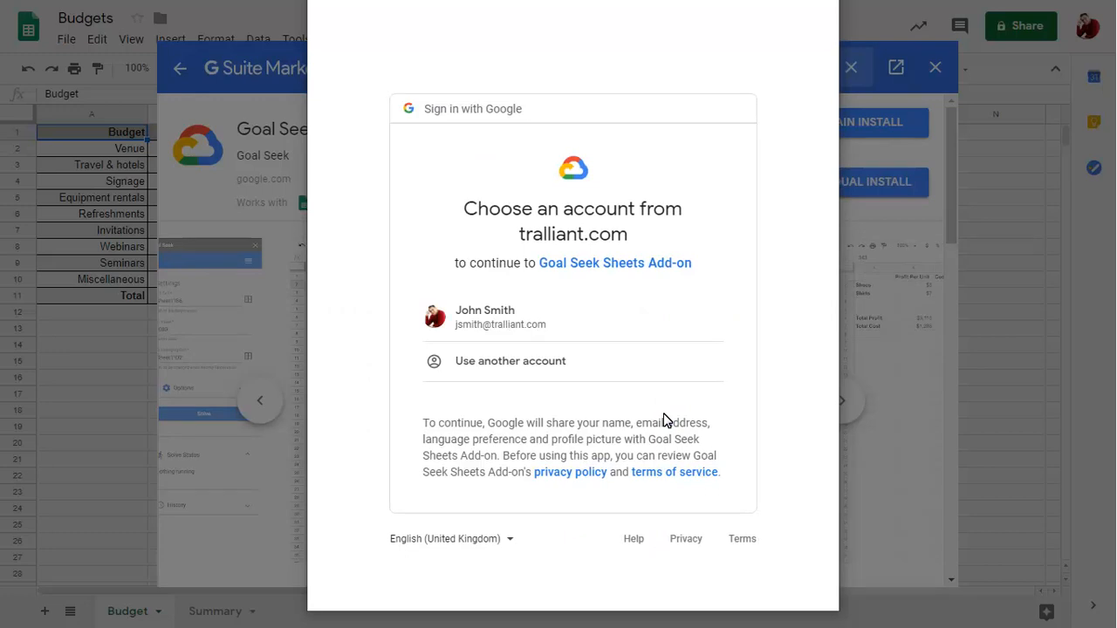
mouse_move(471, 325)
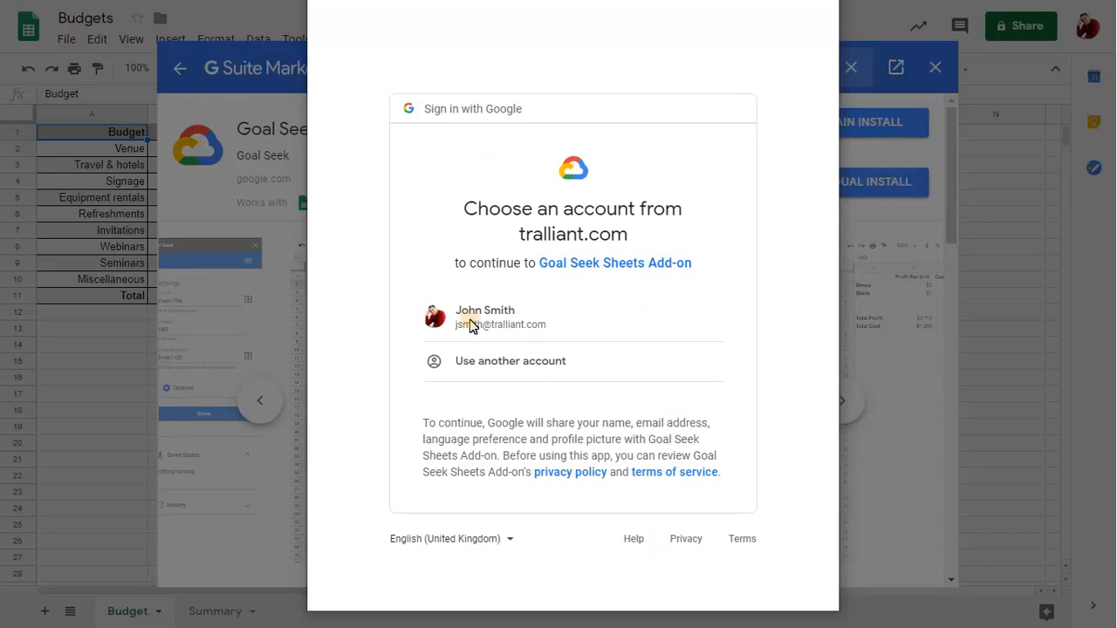
Grant Goal Seek access to the Google account and return to the budget sheet.
left_click(485, 318)
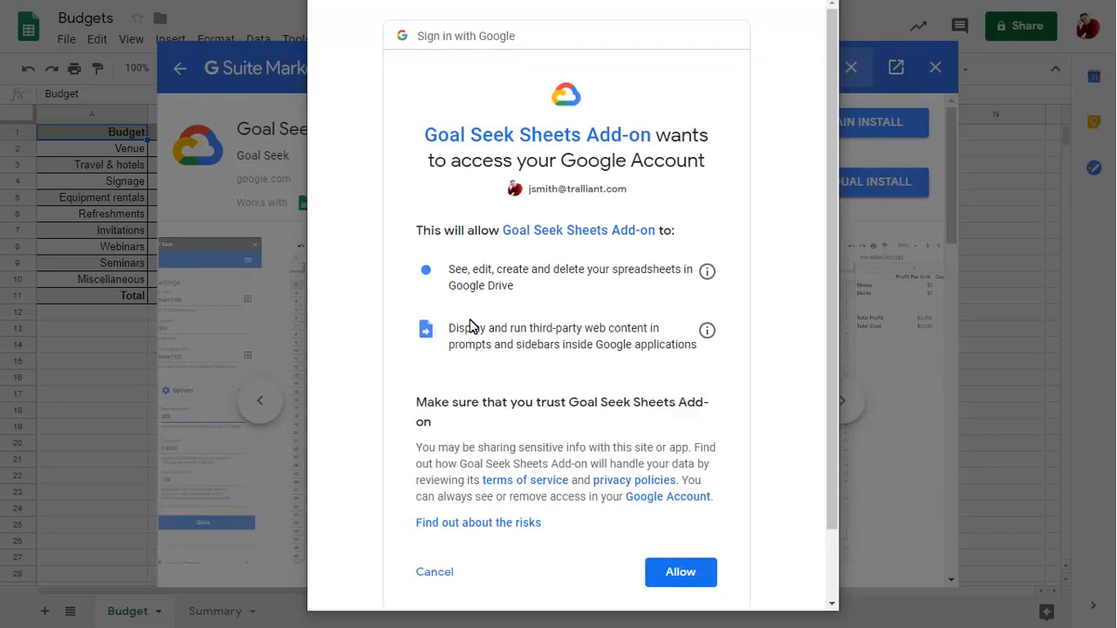
left_click(681, 572)
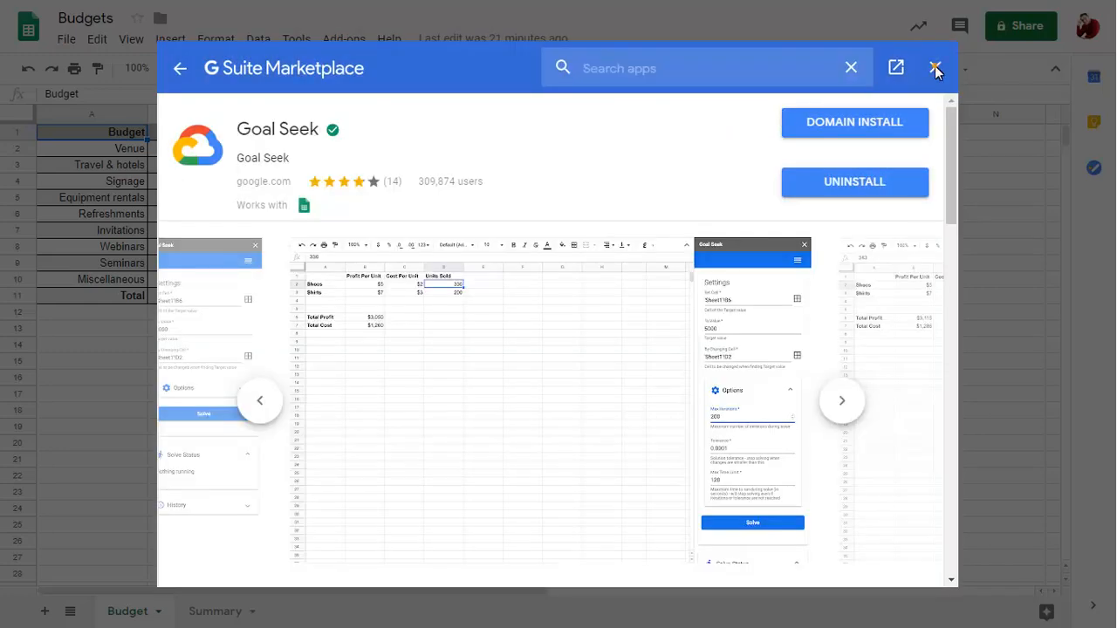
left_click(935, 68)
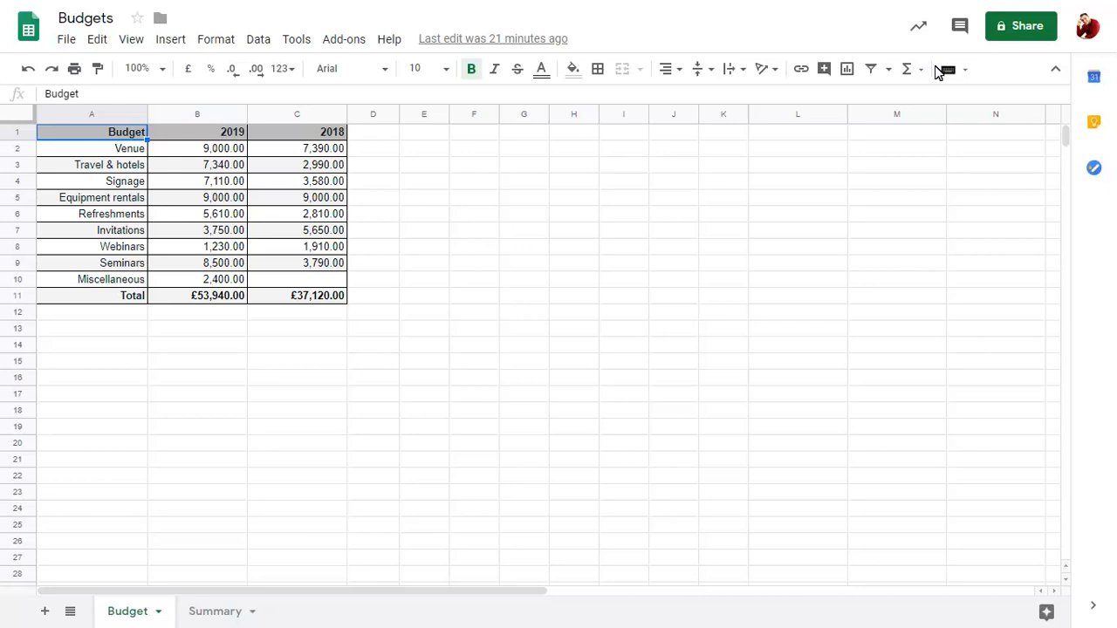
Target the 2019 Total cell B11 at a value of 57500 in Goal Seek.
left_click(195, 294)
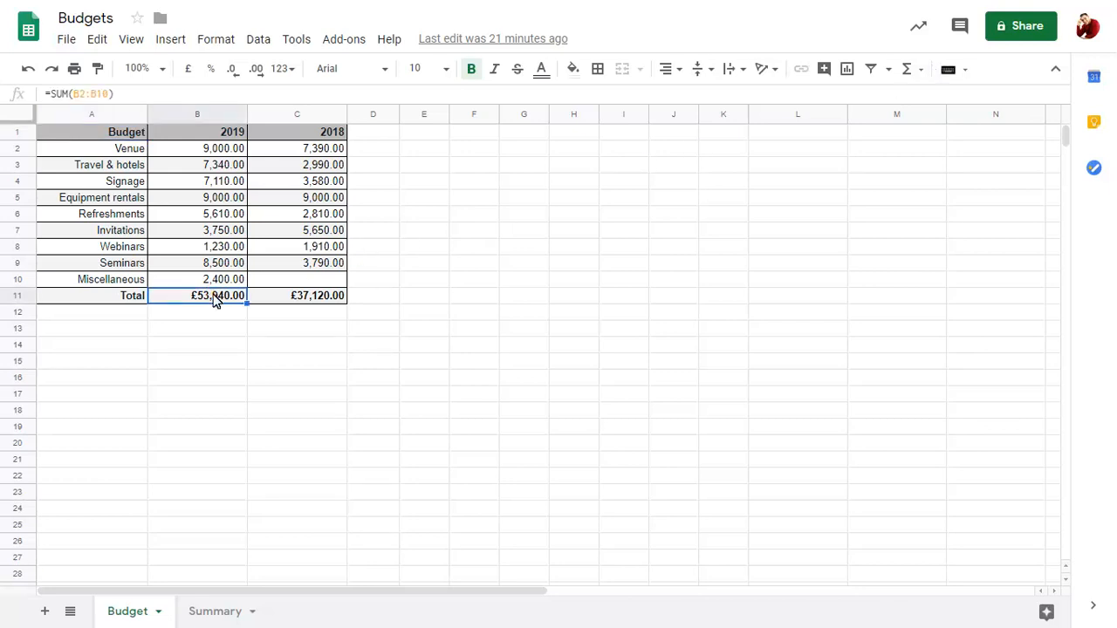
left_click(344, 39)
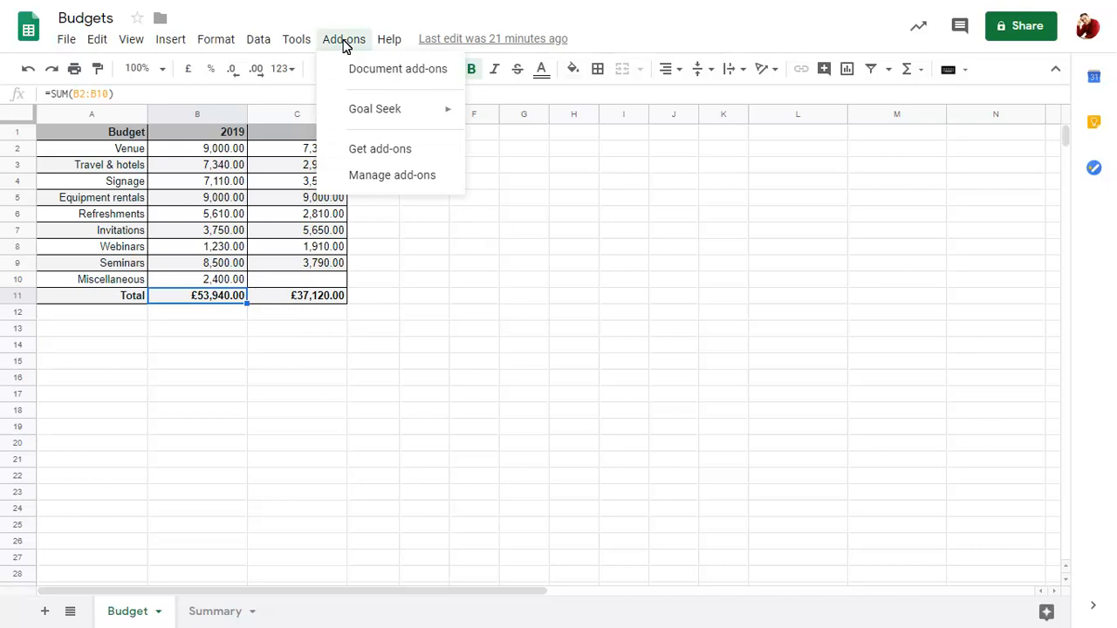
mouse_move(374, 108)
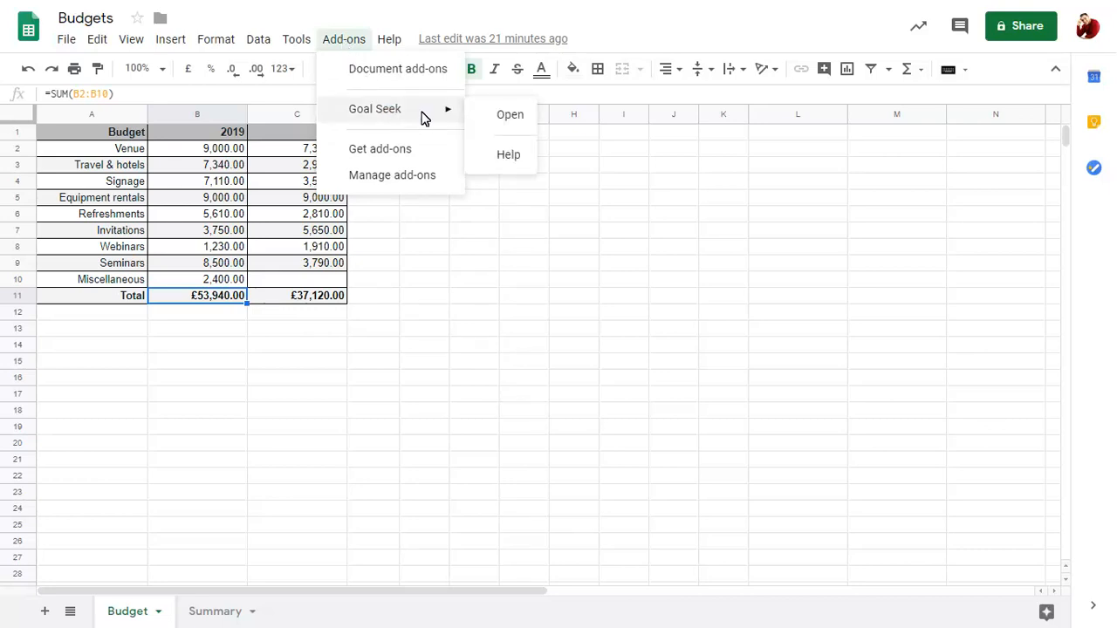
left_click(509, 115)
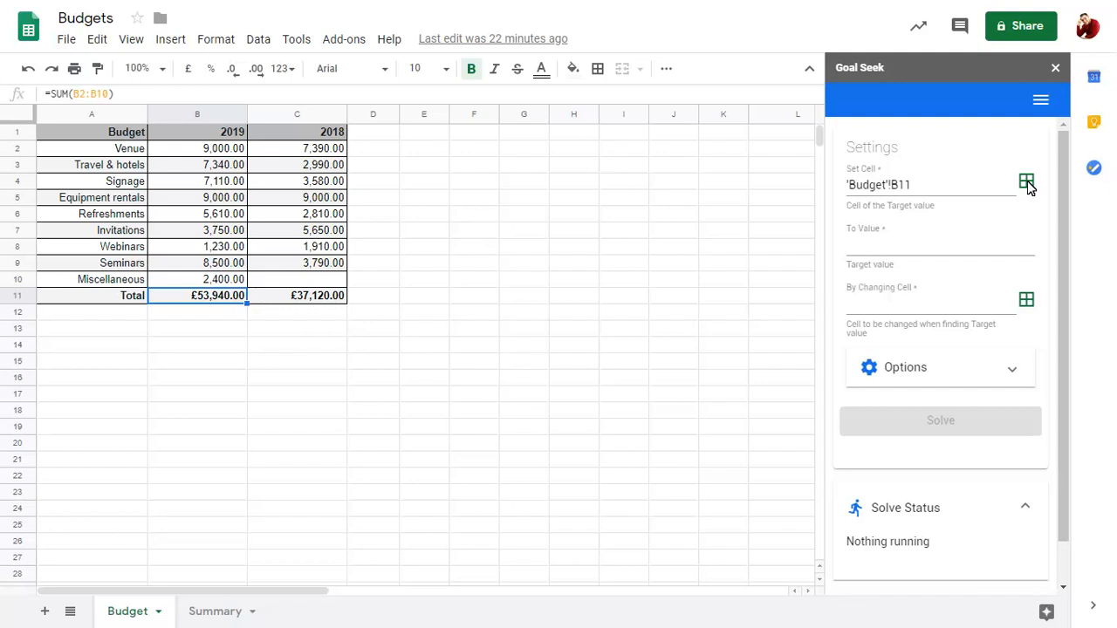
type("57500")
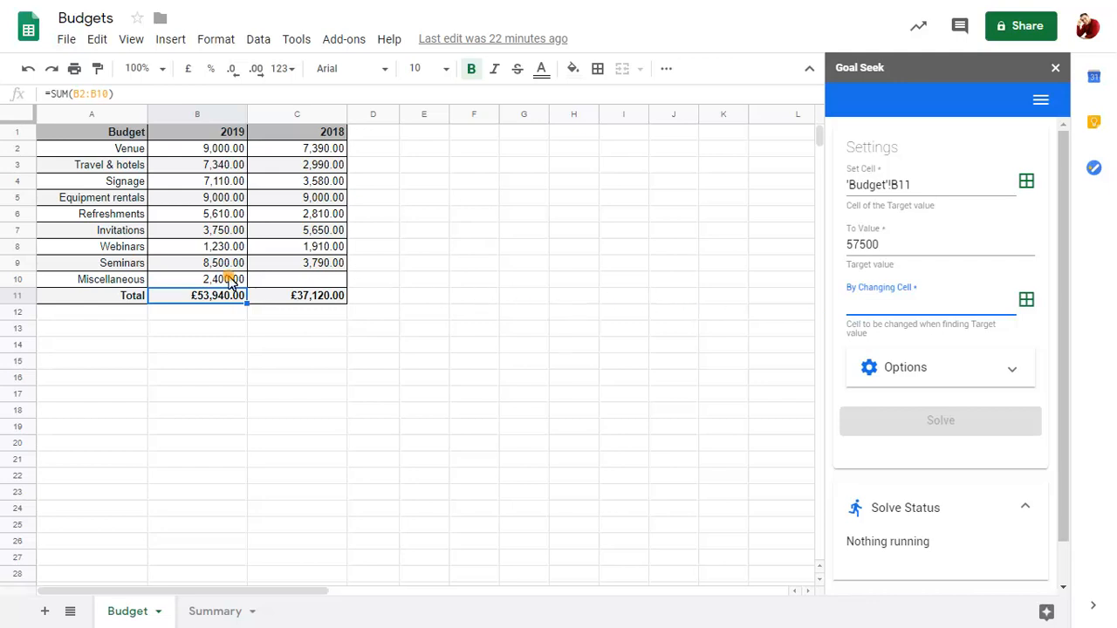
Use the 2019 Miscellaneous amount in B10 as the cell Goal Seek changes.
left_click(224, 279)
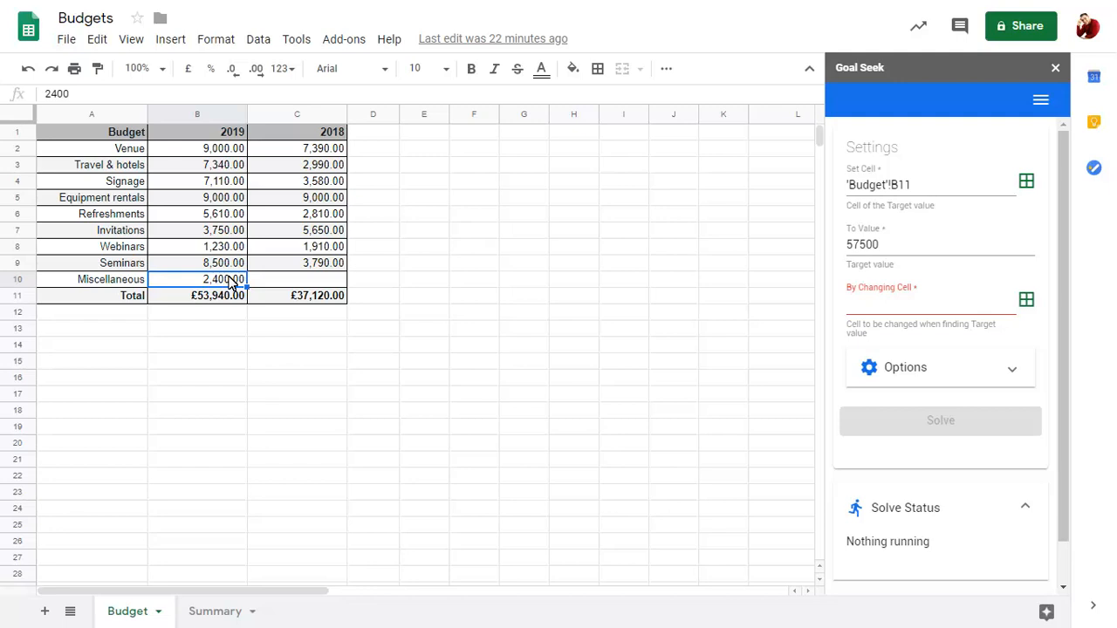
left_click(195, 279)
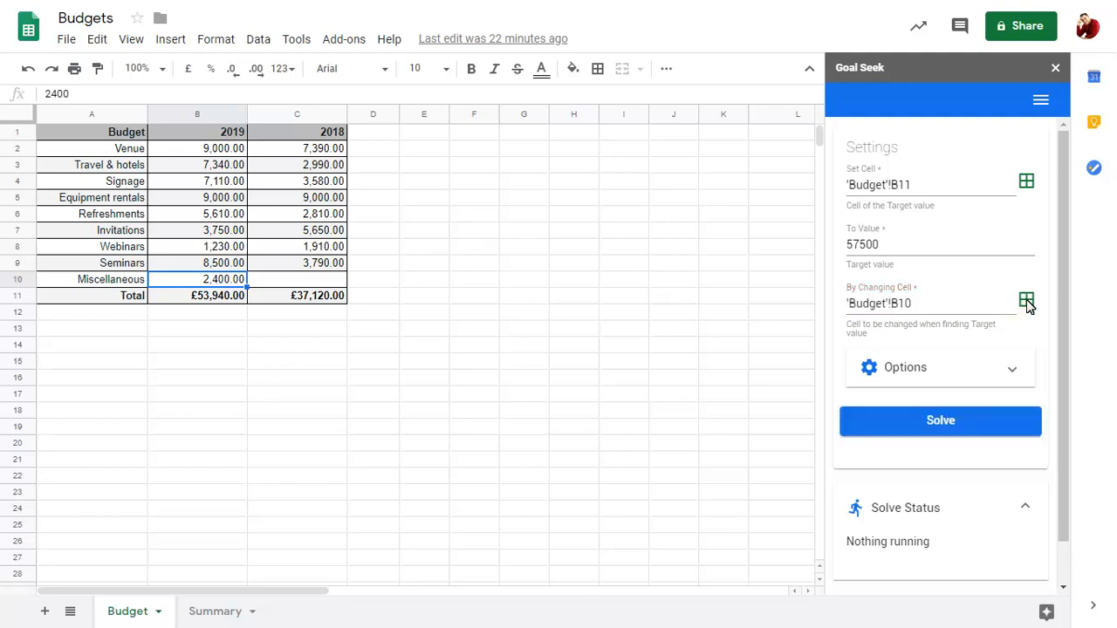
Solve so Miscellaneous becomes 5,960 and the 2019 Total reads £57,500, then dismiss Goal Seek.
left_click(939, 419)
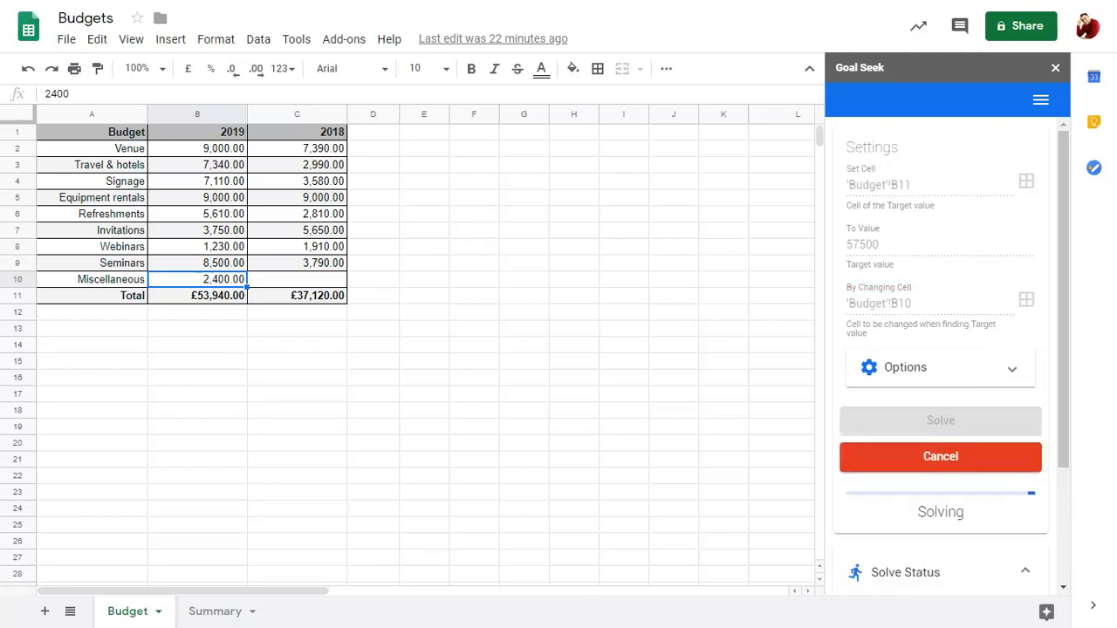
left_click(939, 421)
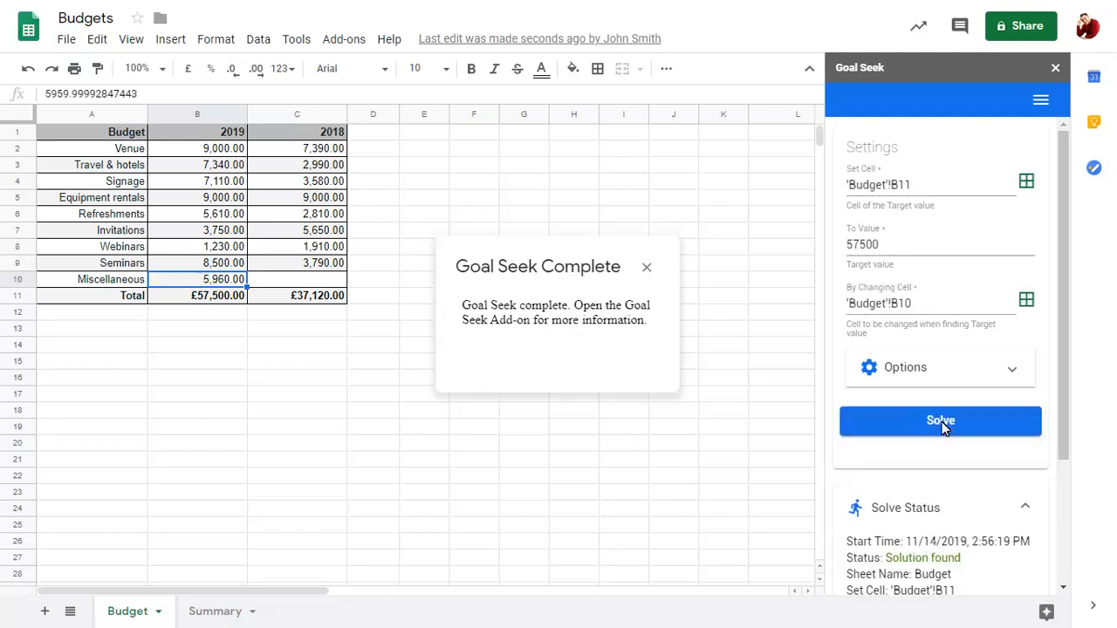
mouse_move(803, 358)
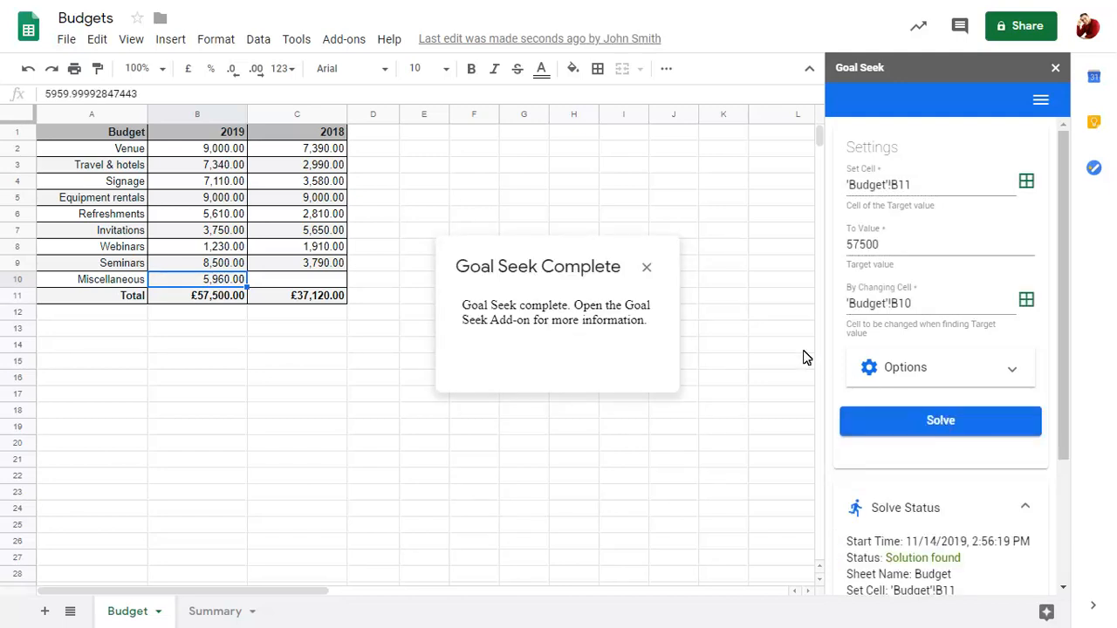
left_click(646, 267)
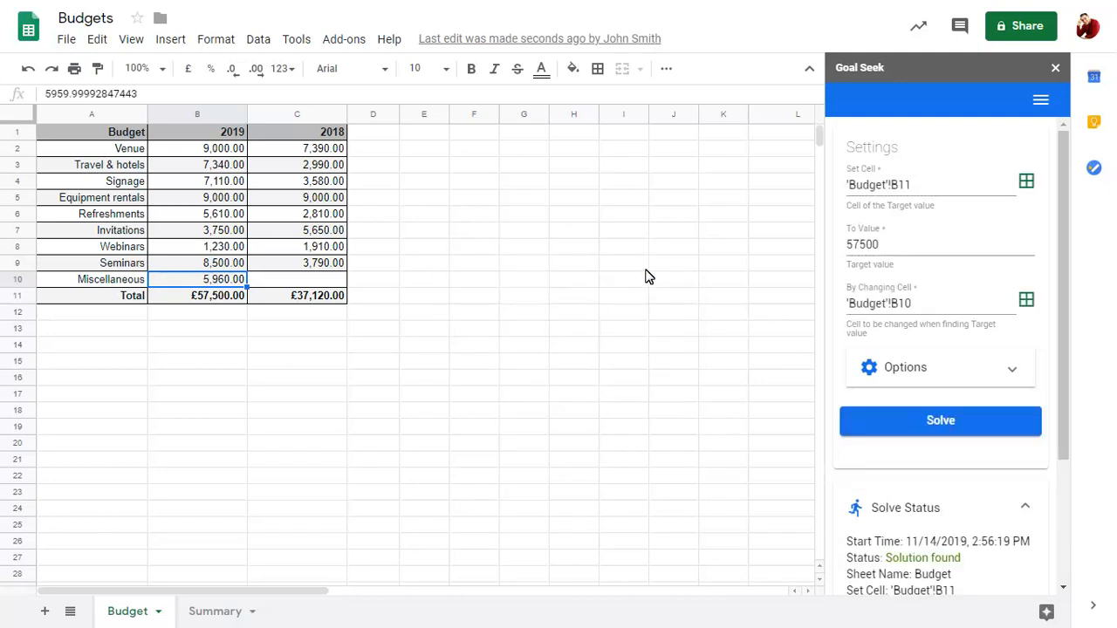
scroll("down", 3)
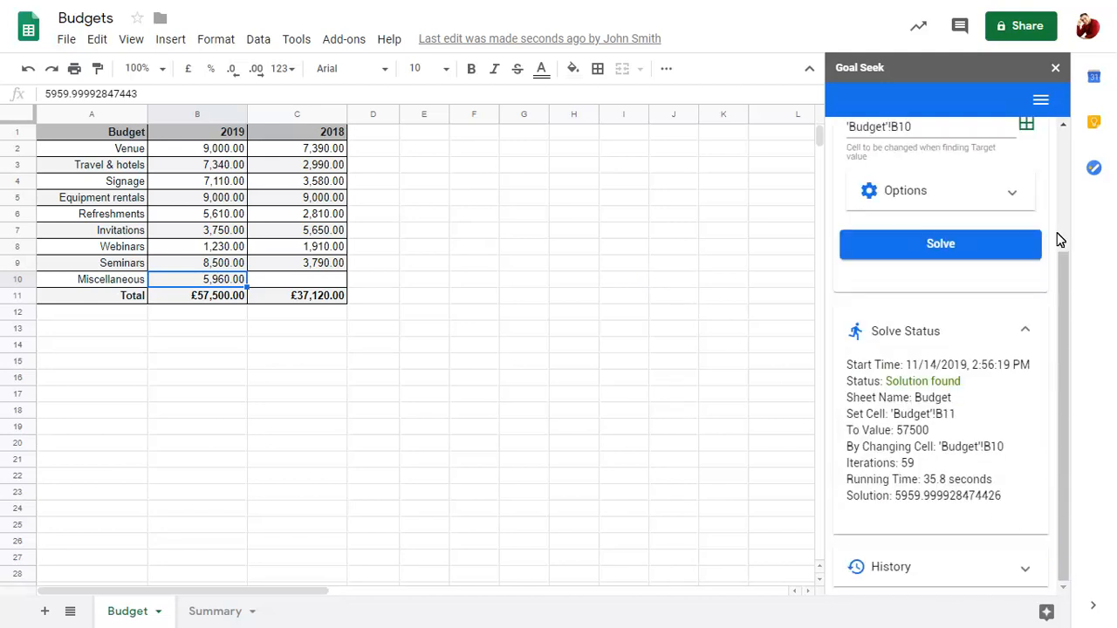
left_click(1054, 67)
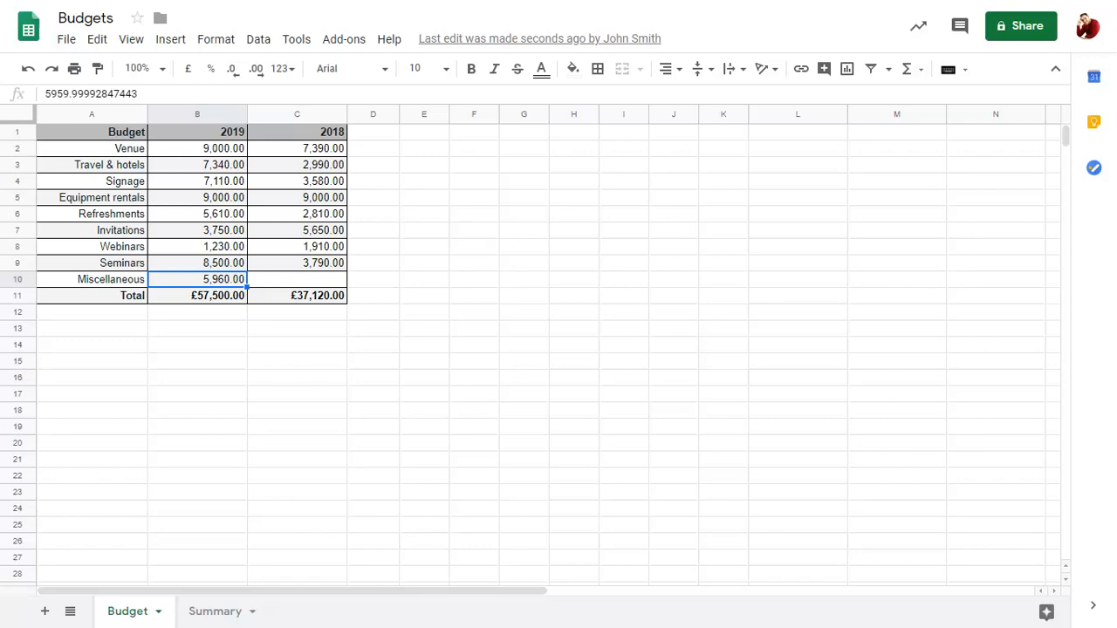